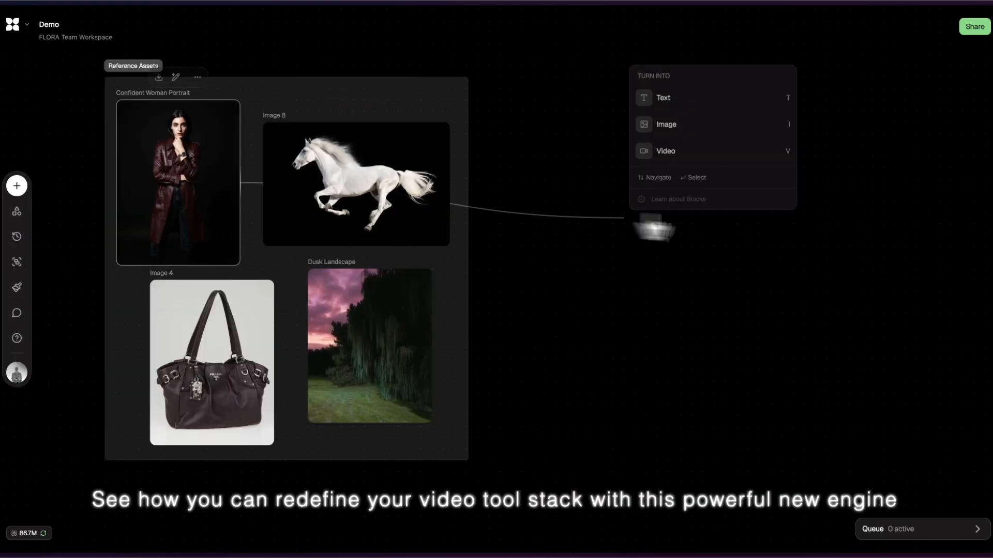
- Turn the reference-assets connection into a Kling O1 References video block at 16:9 aspect ratio
{"action": "left_click", "coordinate": [665, 151]}
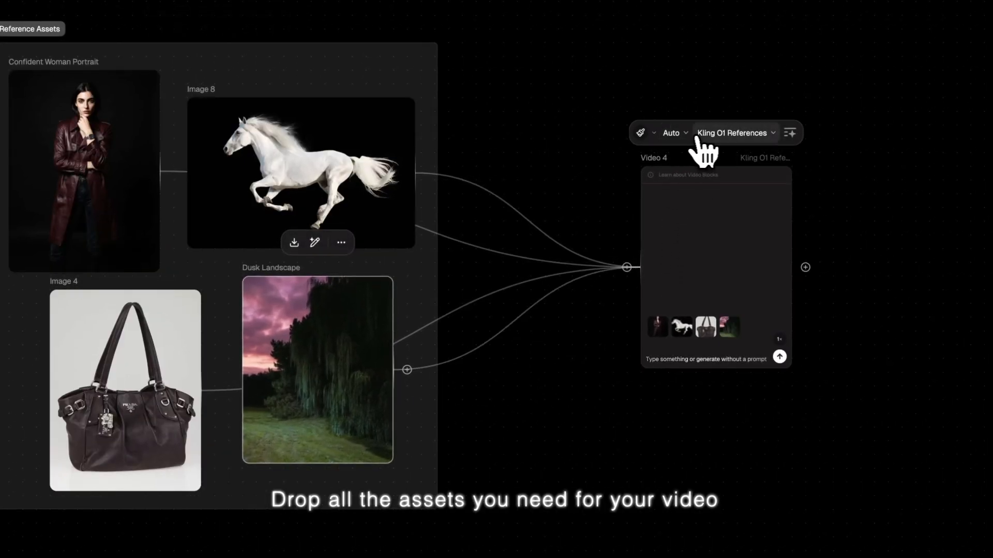
{"action": "left_click", "coordinate": [670, 133]}
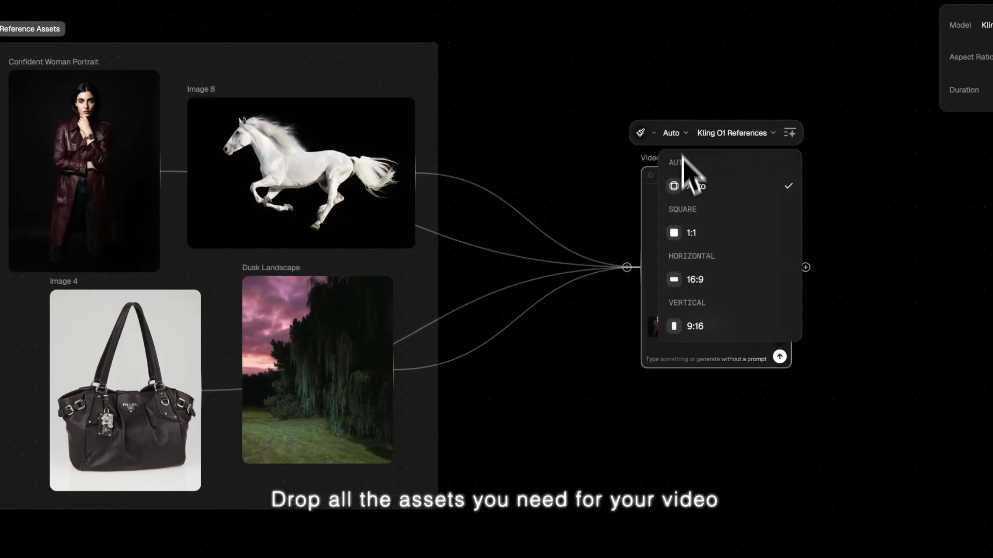
{"action": "left_click", "coordinate": [695, 279]}
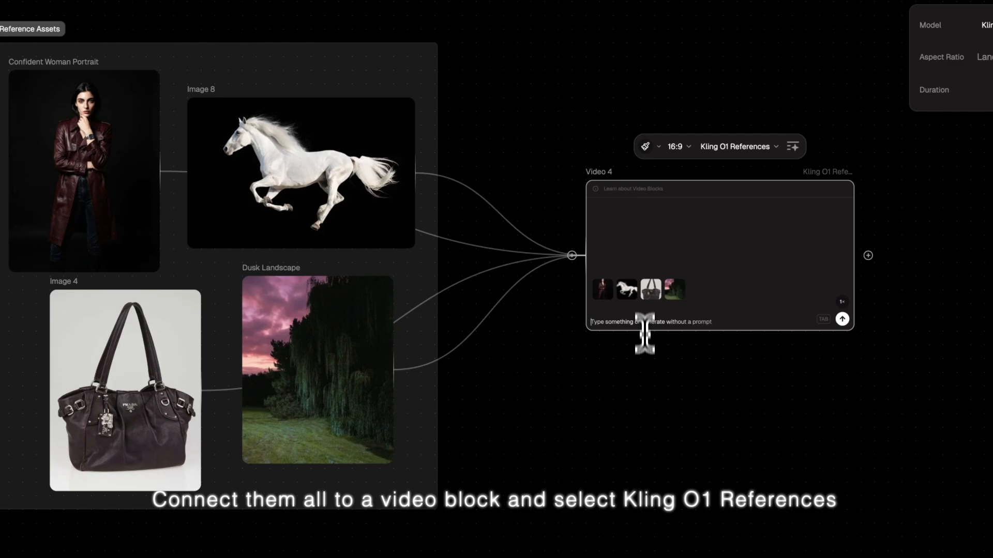
- Generate the clip from the prompt 'panning follow shot of woman holding pr…' riding a white horse
{"action": "type", "text": "panning follow shot of woman holding prada leather bag riding on a white horse t"}
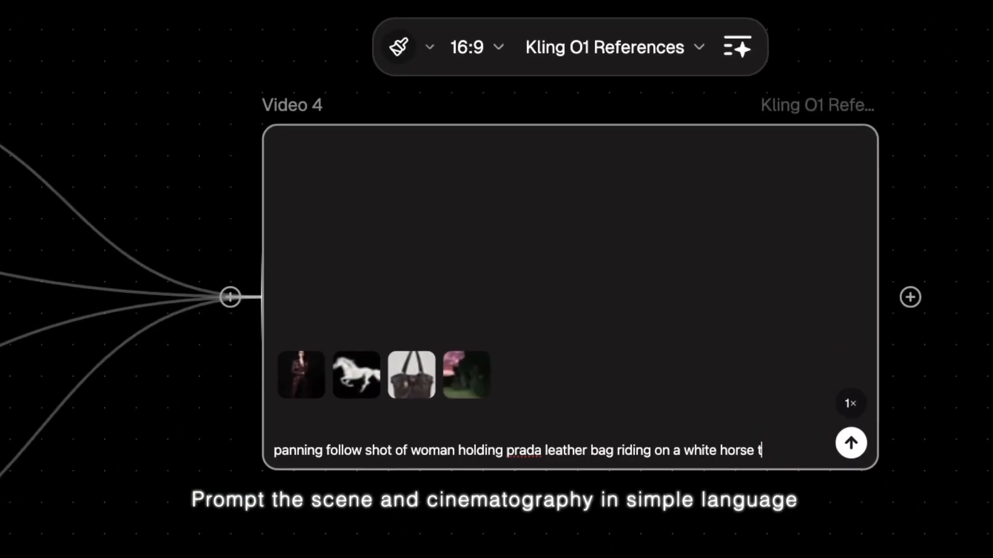
{"action": "left_click", "coordinate": [486, 46]}
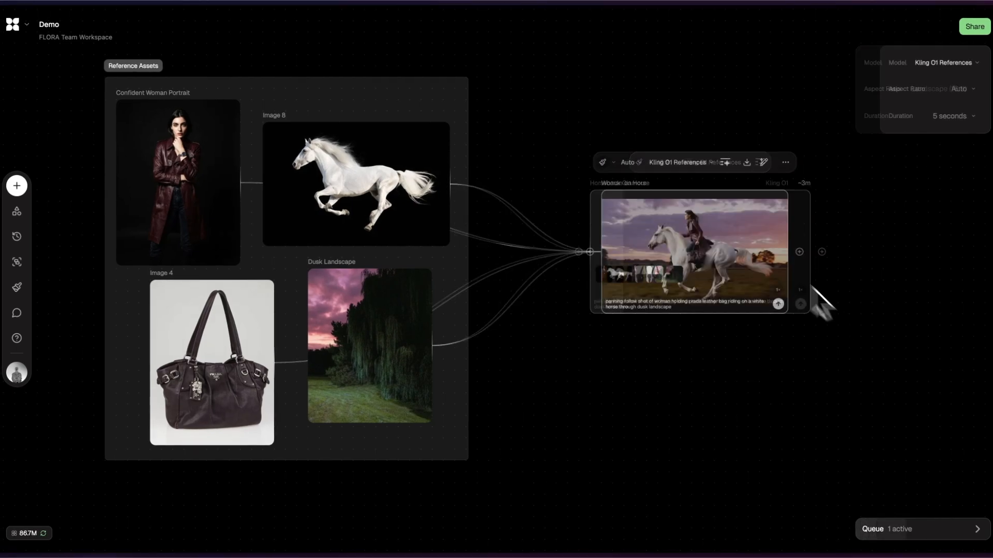
- Preview the generated riding clip full-screen, then preview the tan-bag Change Bag variant
{"action": "left_click", "coordinate": [692, 251]}
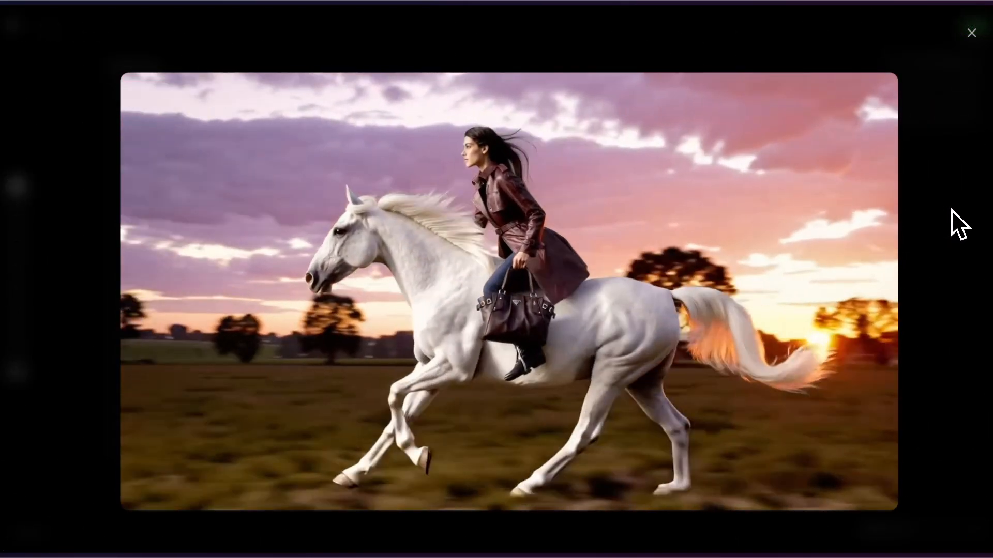
{"action": "left_click", "coordinate": [971, 32]}
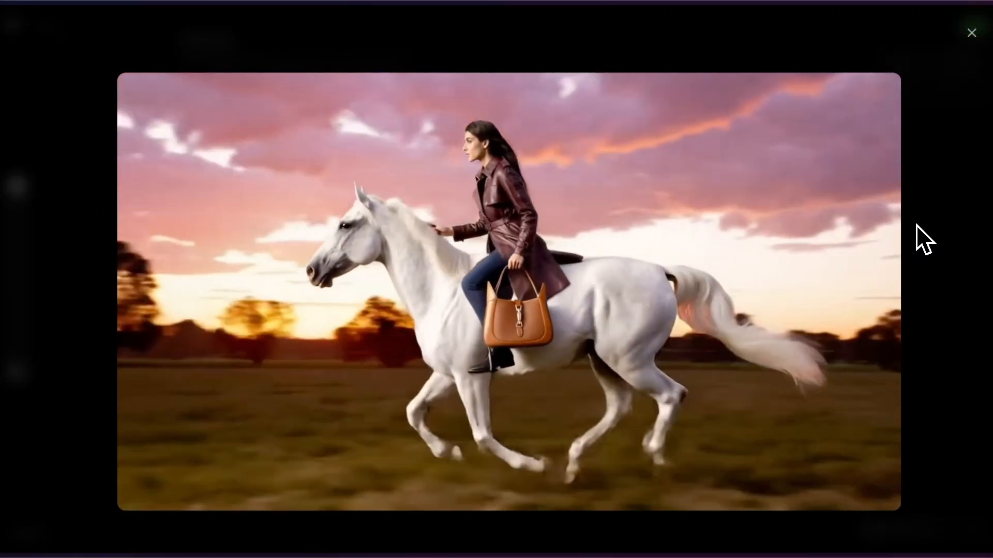
{"action": "left_click", "coordinate": [971, 32]}
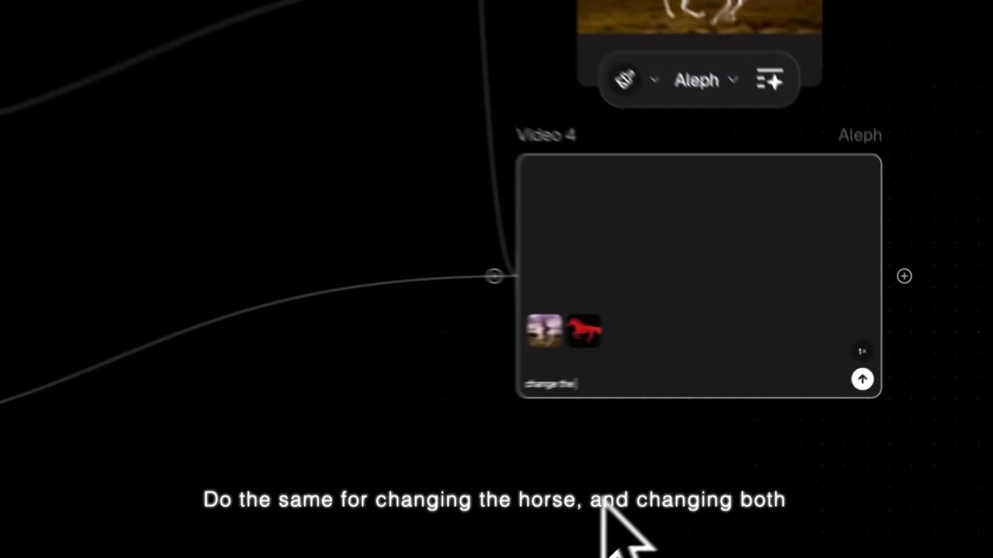
- Extend the red-horse edit prompt with ', change hte' so it also changes the bag
{"action": "left_click", "coordinate": [696, 80]}
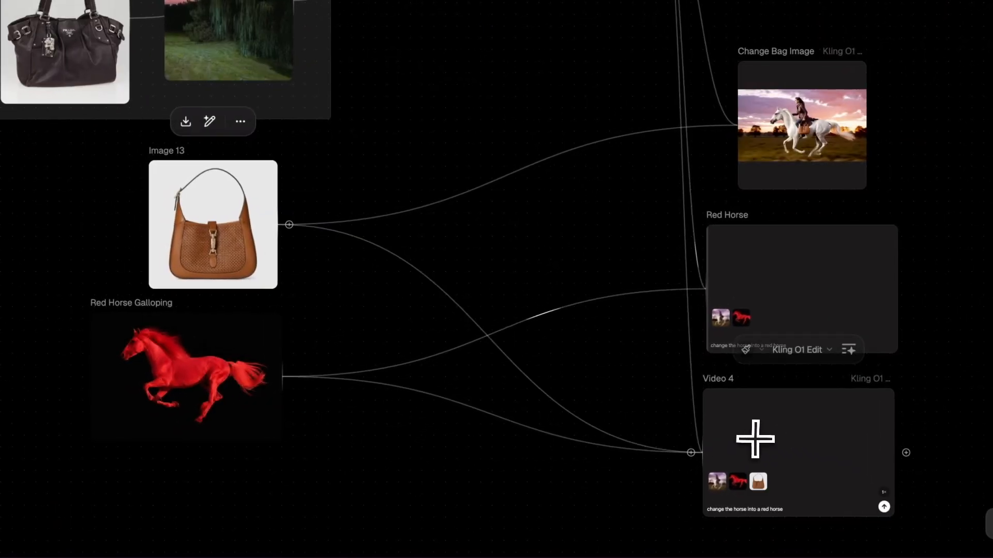
{"action": "type", "text": ", change hte"}
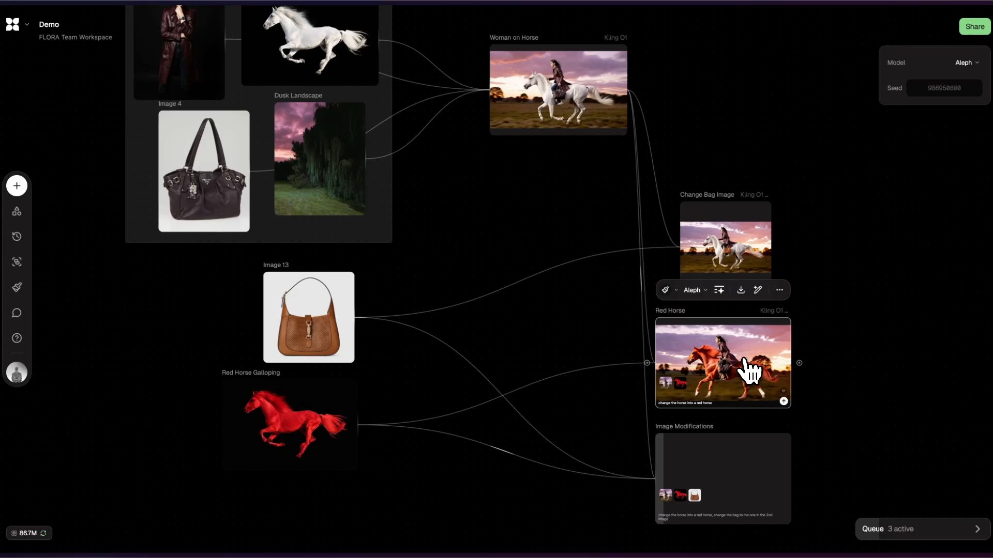
{"action": "double_click", "coordinate": [723, 363]}
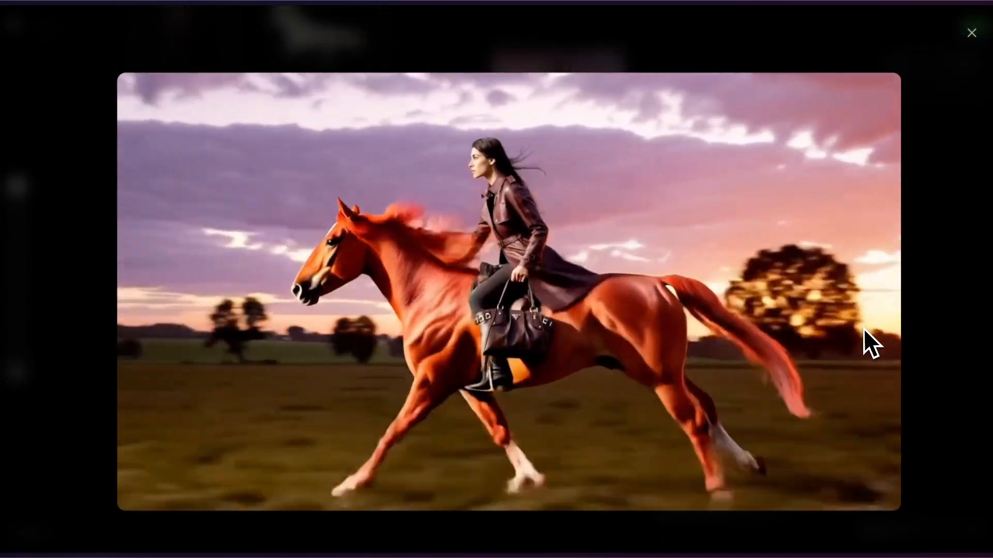
{"action": "left_click", "coordinate": [971, 32]}
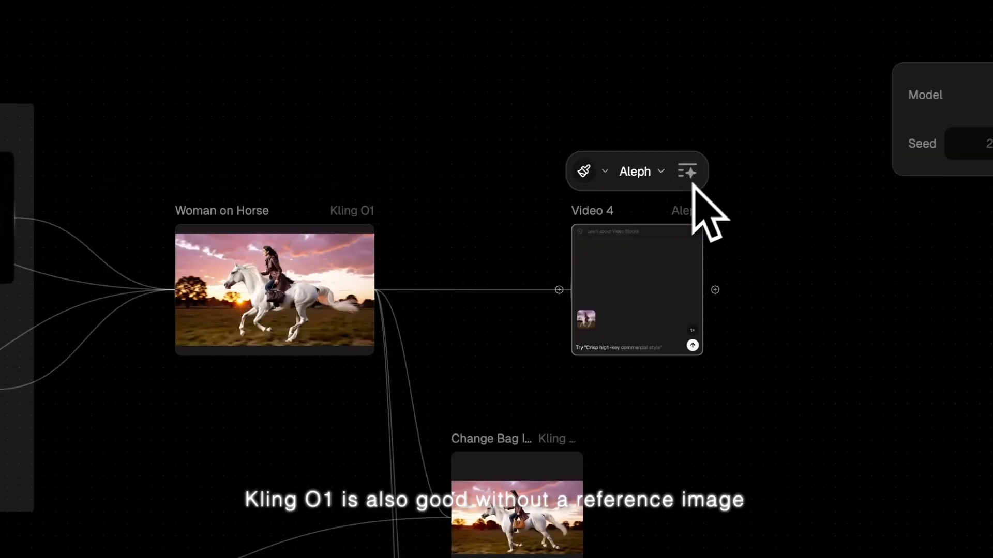
- Switch the new edit blocks off Woman on Horse to the Kling O1 Edit model
{"action": "left_click", "coordinate": [639, 171]}
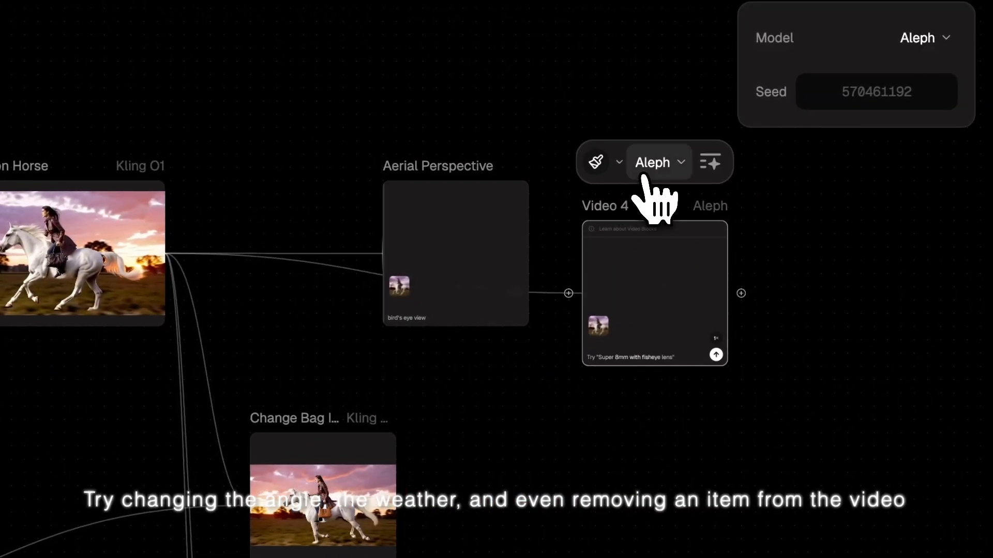
{"action": "left_click", "coordinate": [659, 162]}
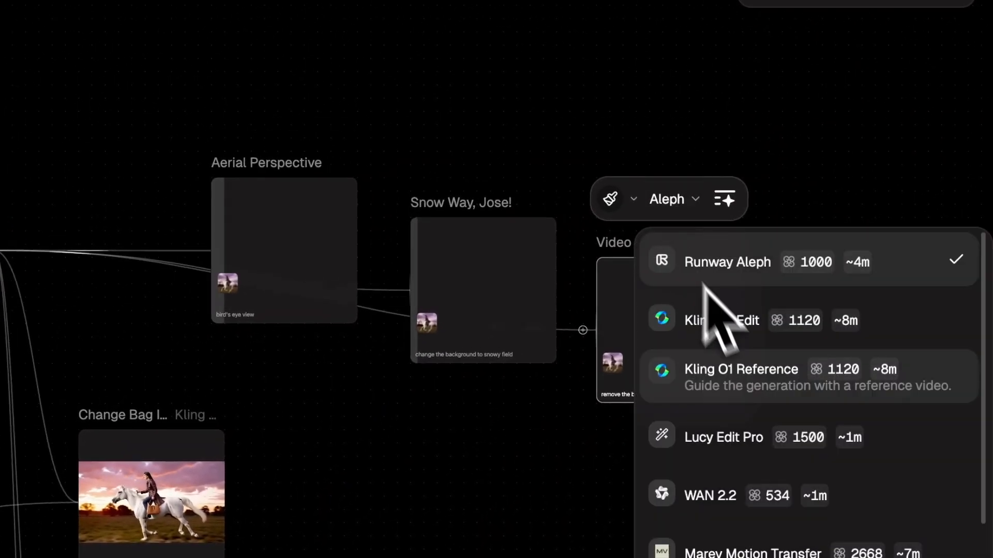
{"action": "left_click", "coordinate": [721, 321]}
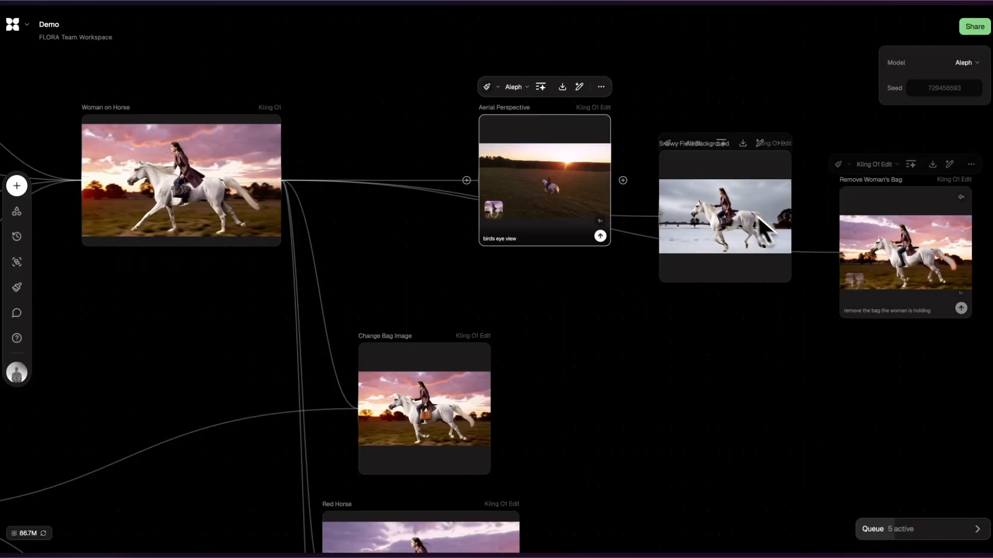
- Preview the Remove Woman's Bag clip full-screen to confirm the bag is gone
{"action": "left_click", "coordinate": [724, 215]}
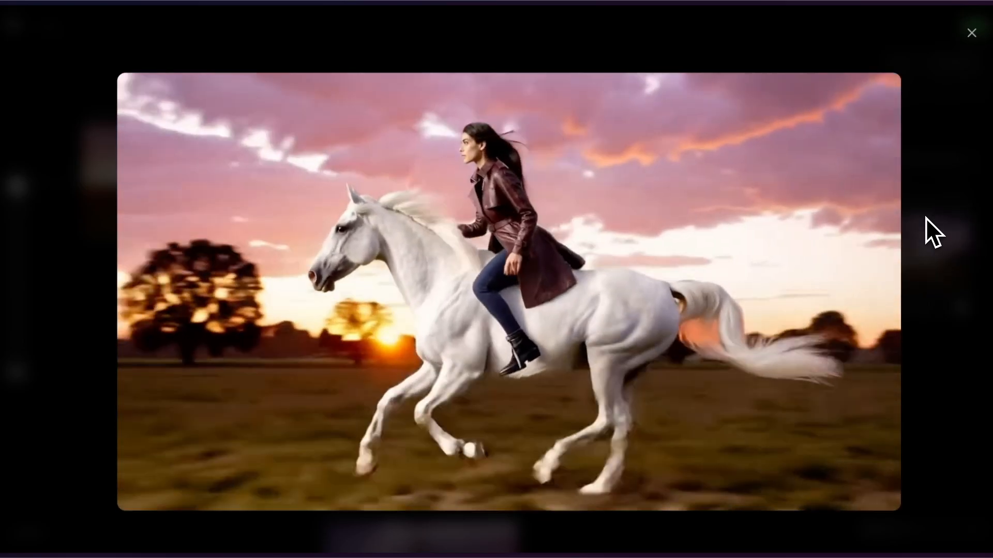
{"action": "left_click", "coordinate": [971, 32]}
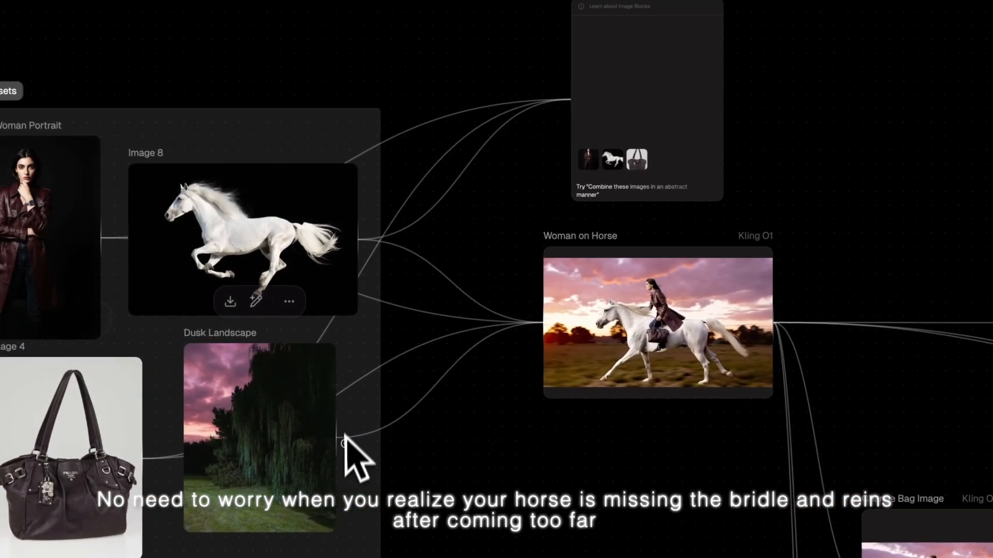
- Give the image block the Kling O1 model and a 16:9 aspect ratio
{"action": "left_click", "coordinate": [411, 32]}
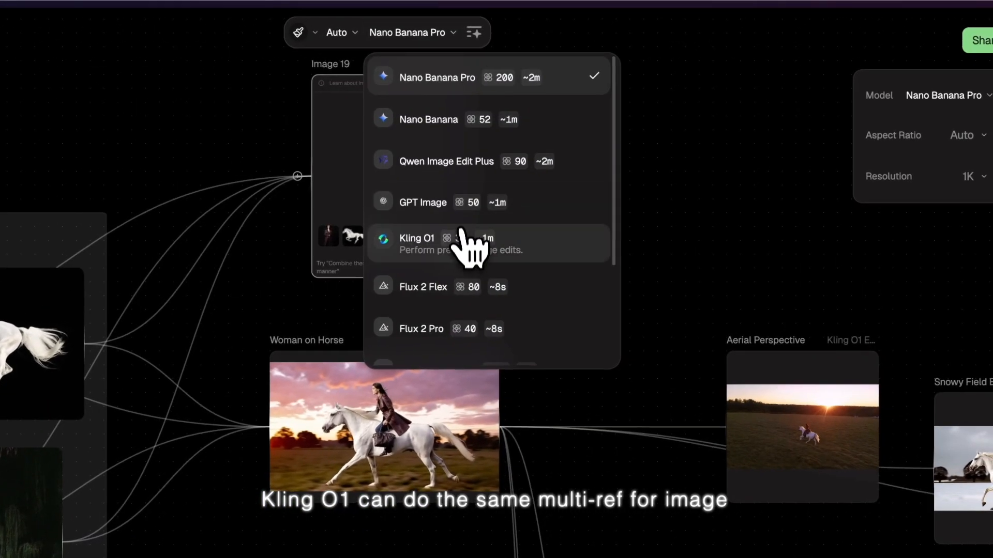
{"action": "left_click", "coordinate": [416, 244]}
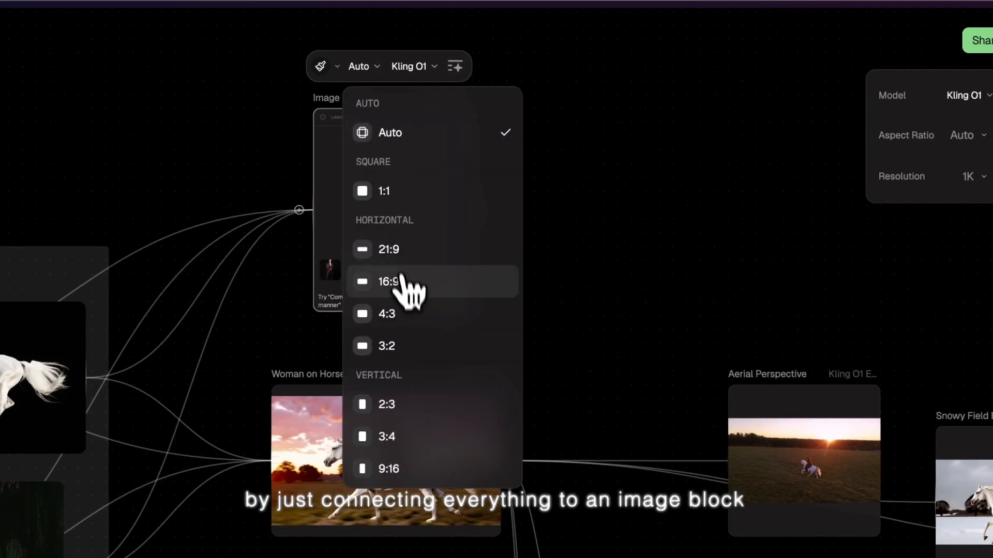
{"action": "left_click", "coordinate": [388, 281]}
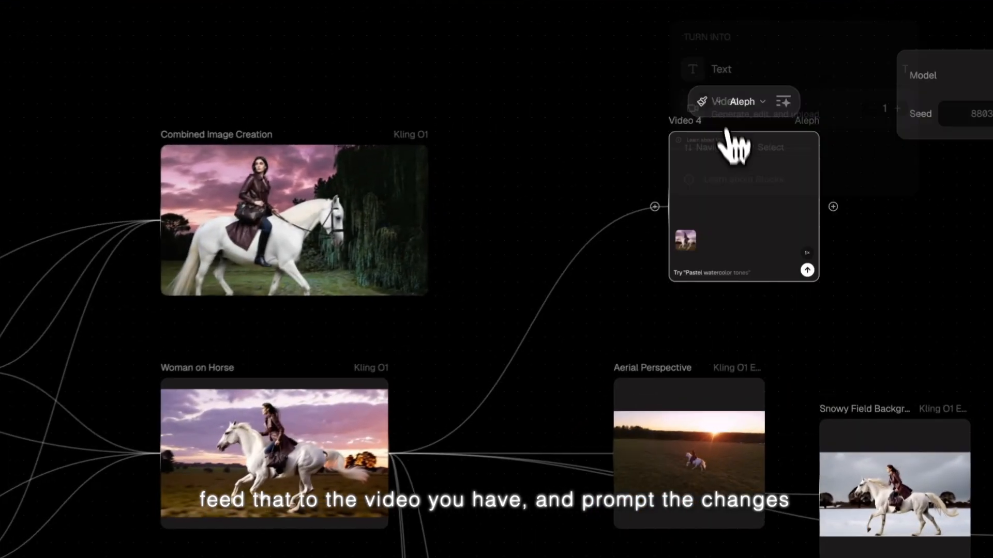
- Switch the add-bridle video block to the Kling O1 Edit model
{"action": "left_click", "coordinate": [717, 101]}
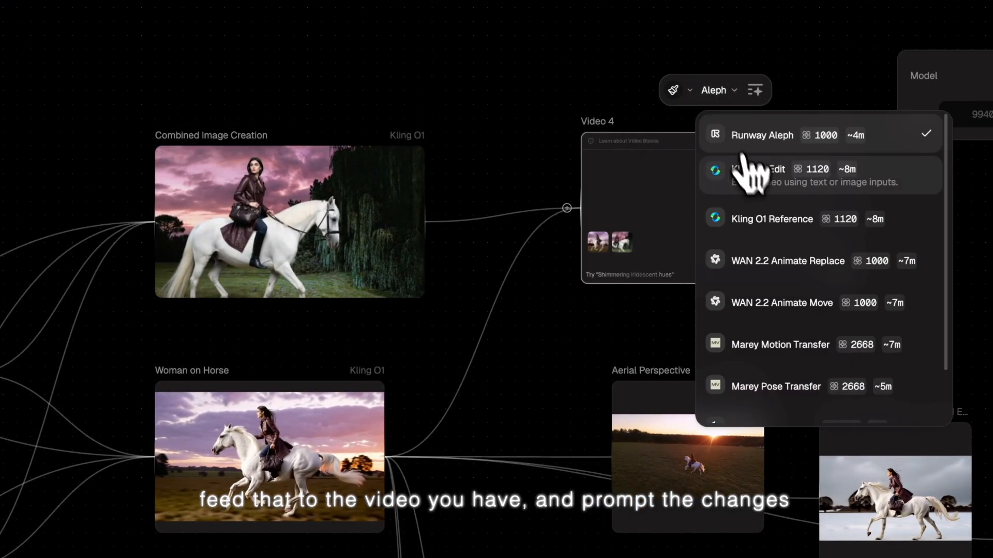
{"action": "left_click", "coordinate": [757, 175]}
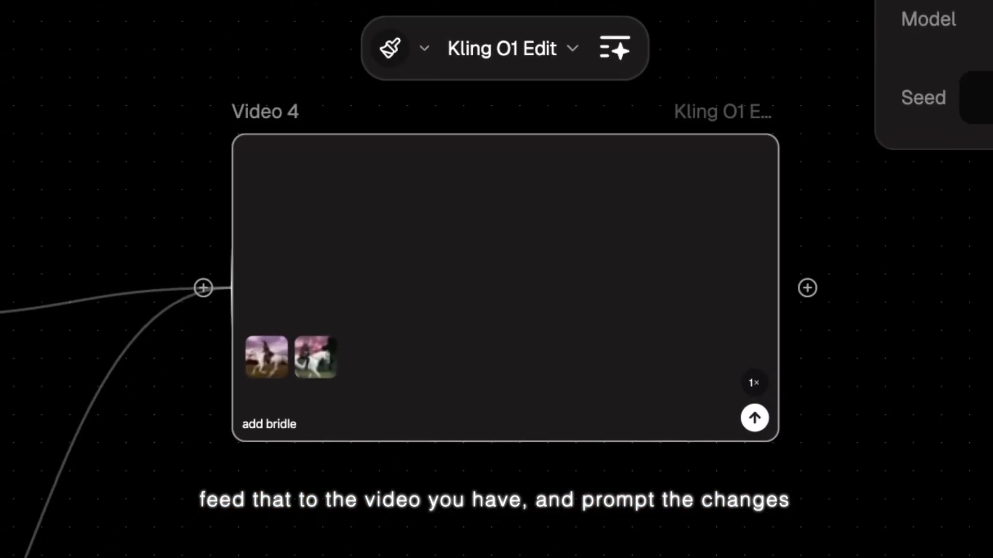